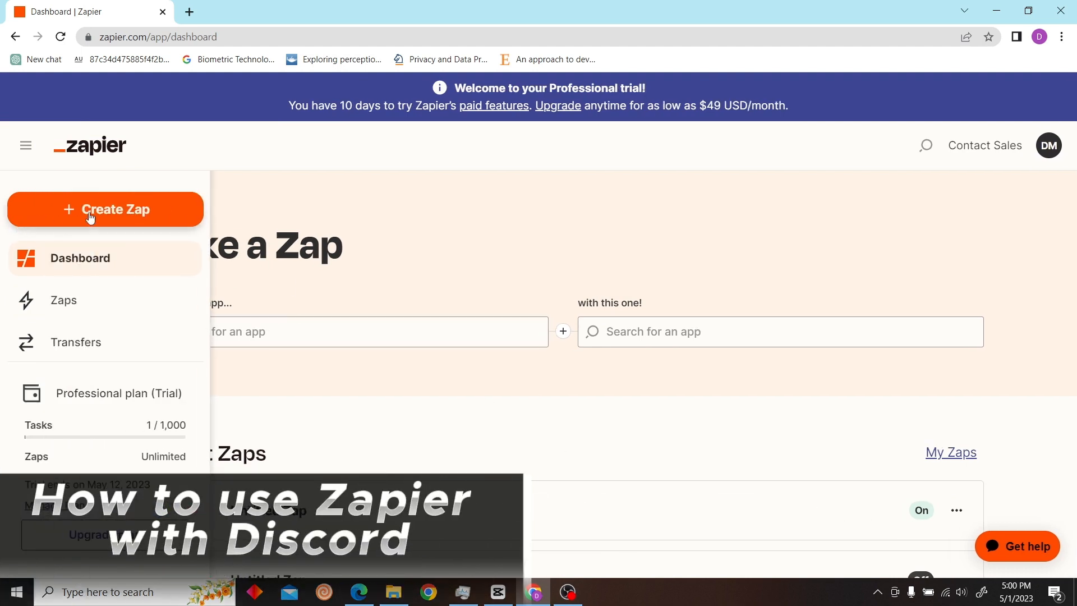
# - Create a new Zap and search the trigger apps for 'youtube'
pyautogui.click(105, 209)
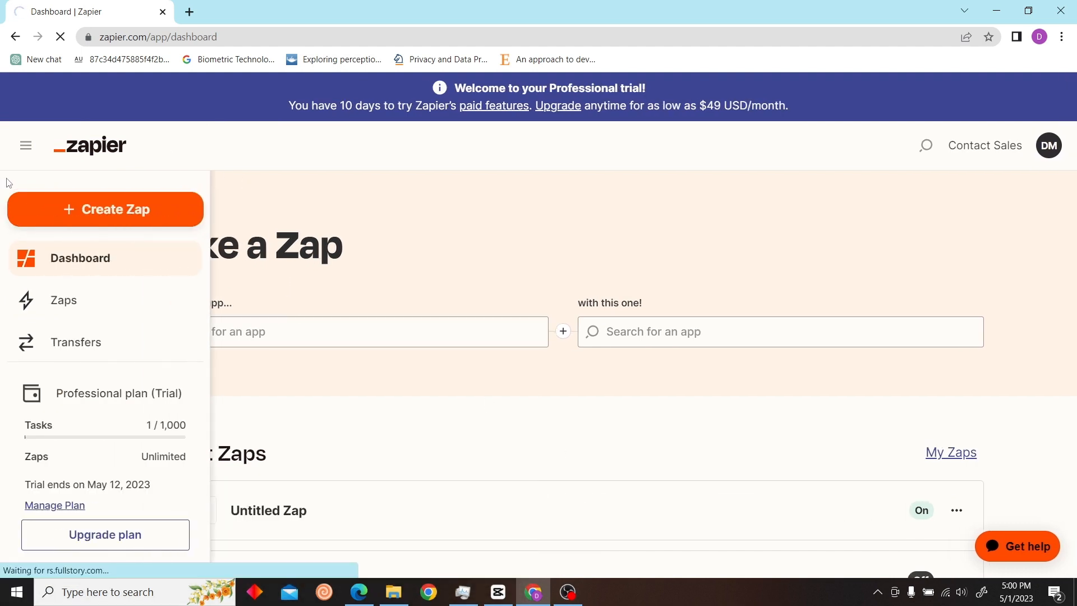
pyautogui.click(105, 208)
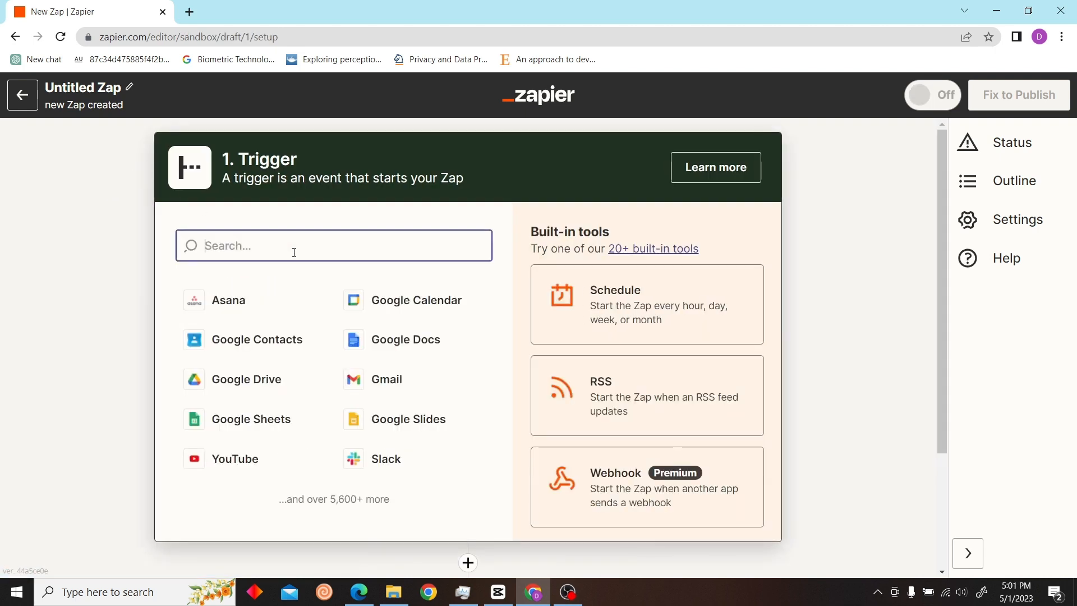
pyautogui.write('youtube')
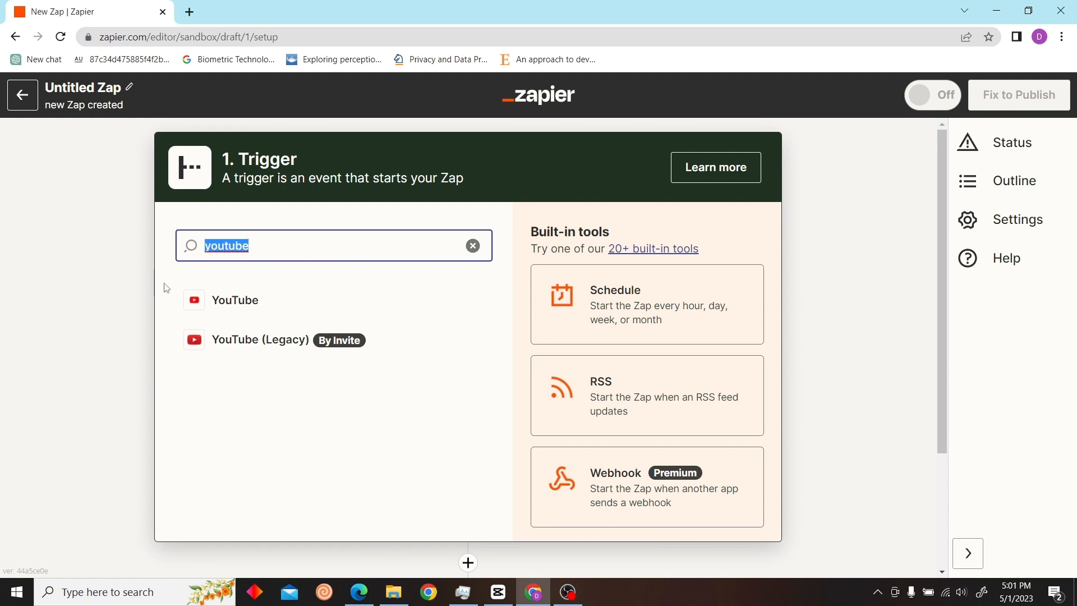
# - Choose YouTube as the trigger app with the New Video In Channel event
pyautogui.click(235, 301)
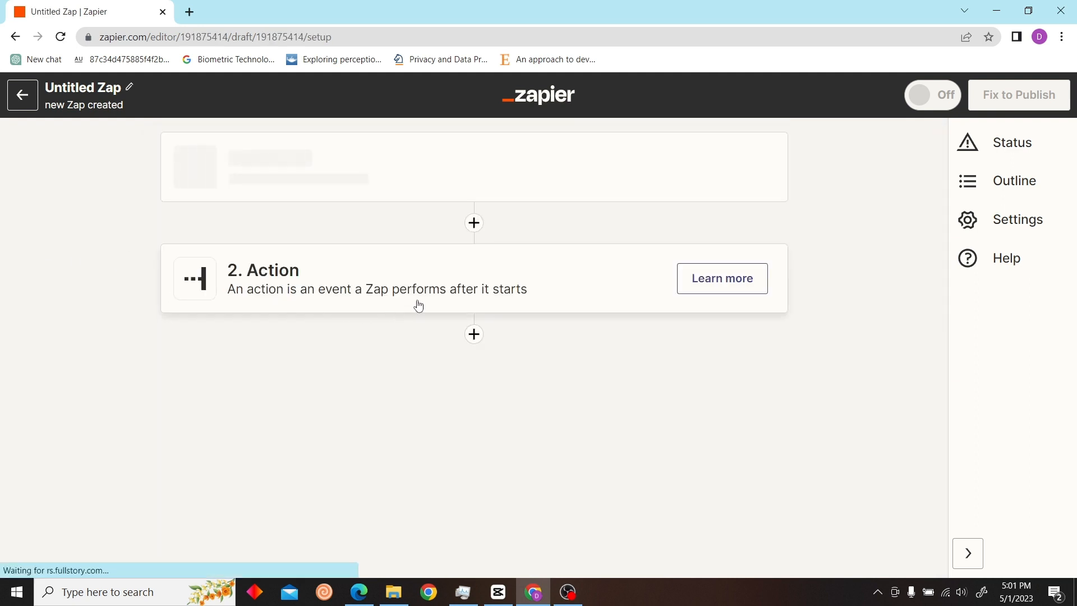
pyautogui.click(467, 266)
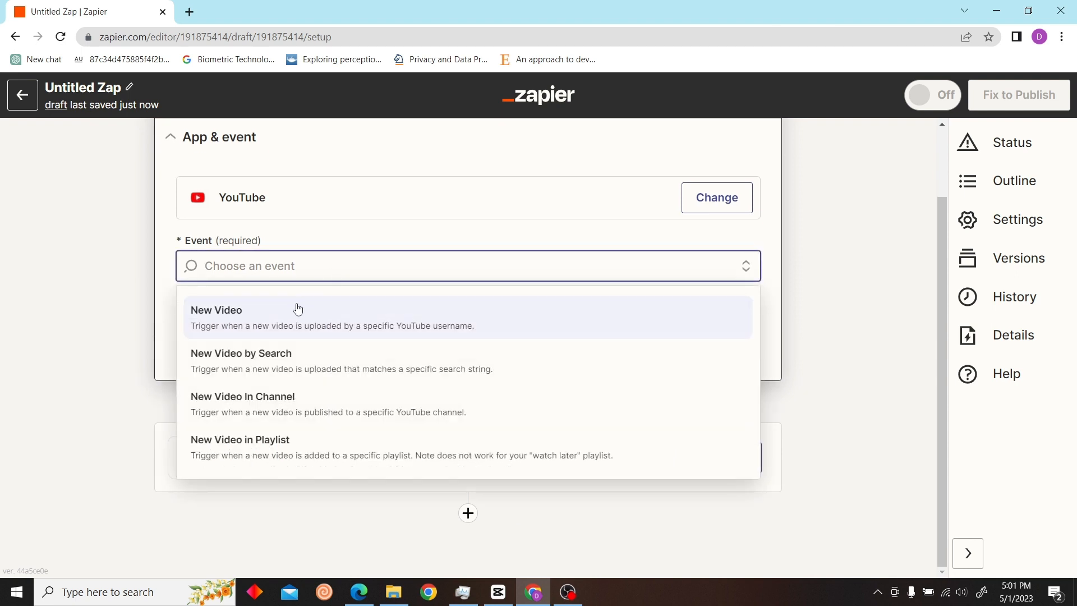
pyautogui.click(242, 404)
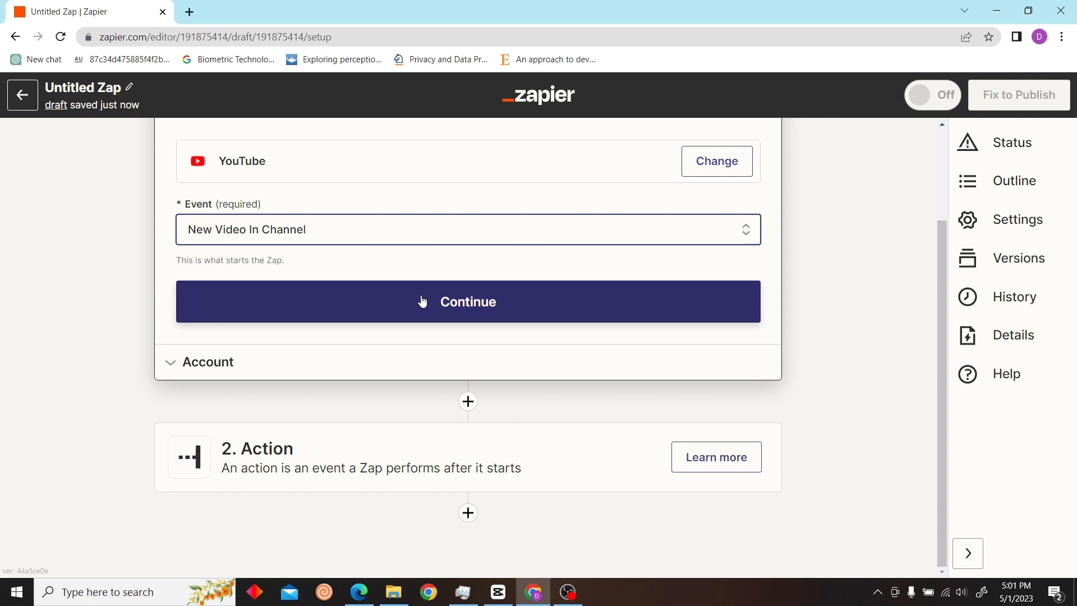
pyautogui.click(468, 302)
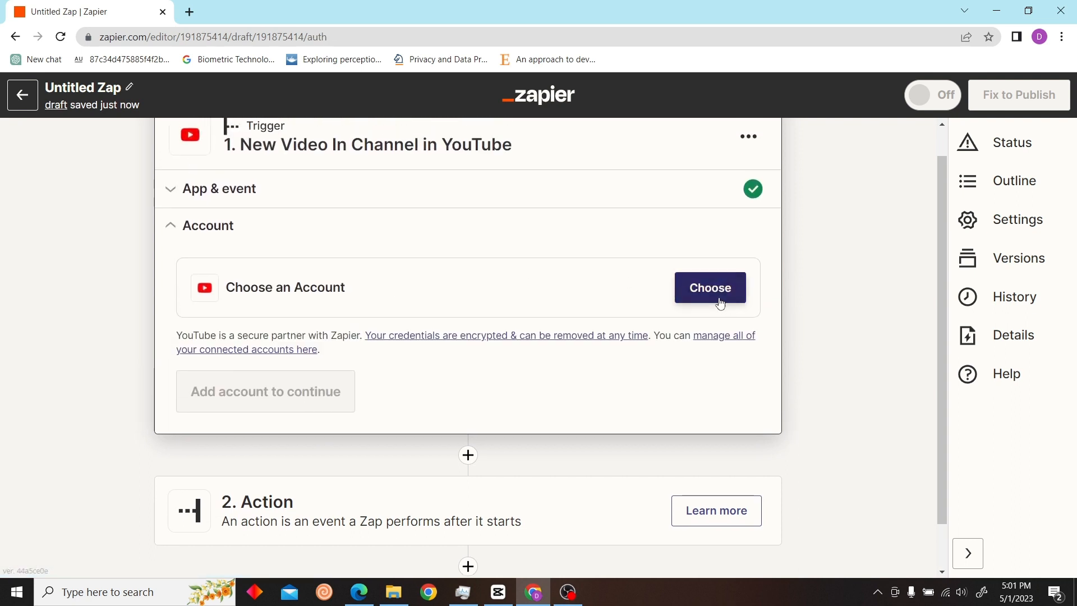
# - Connect the YouTube account and enter the channel ID from the channel URL
pyautogui.click(710, 287)
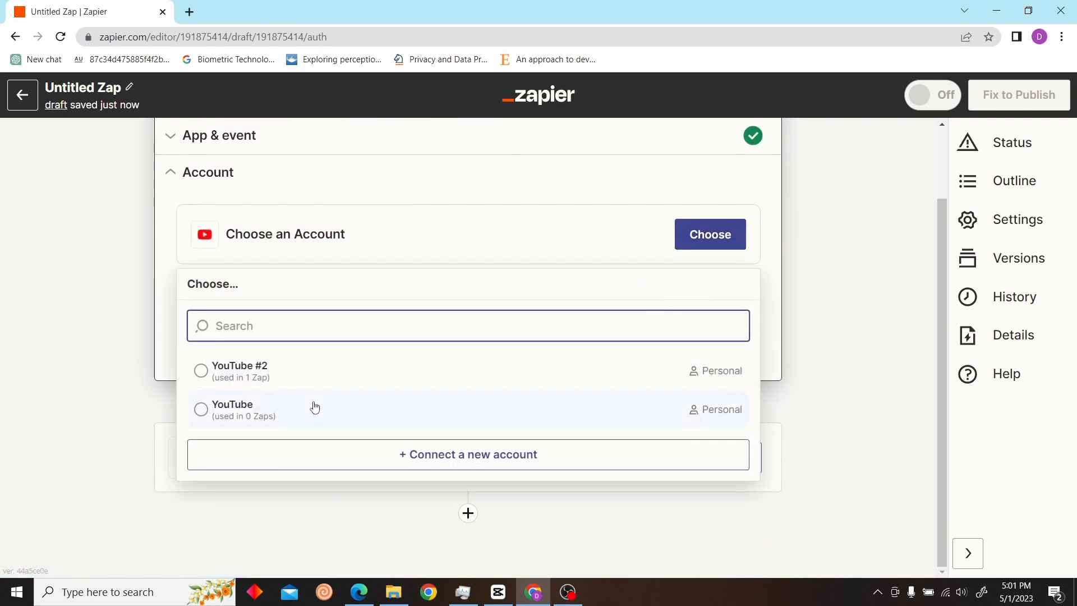
pyautogui.click(201, 409)
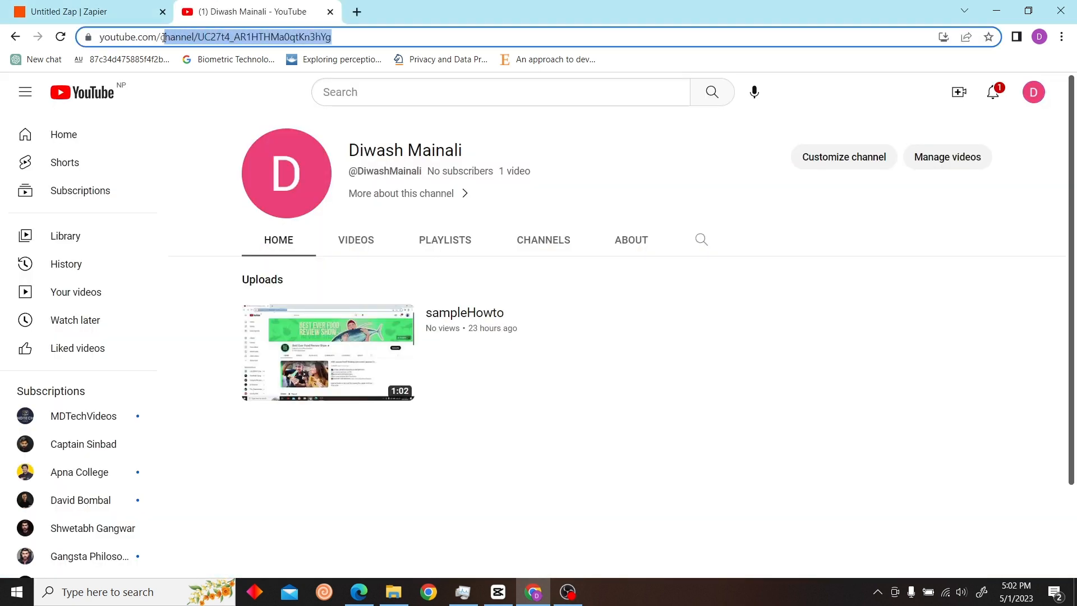
pyautogui.click(82, 12)
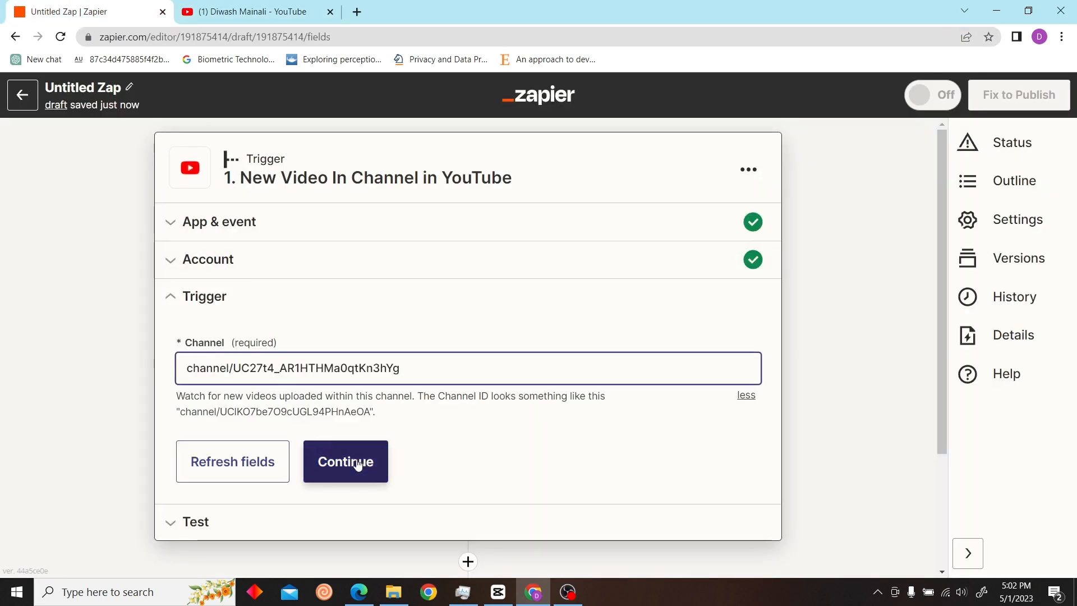
# - Test the YouTube trigger, review the sample video, and continue to the action
pyautogui.click(345, 461)
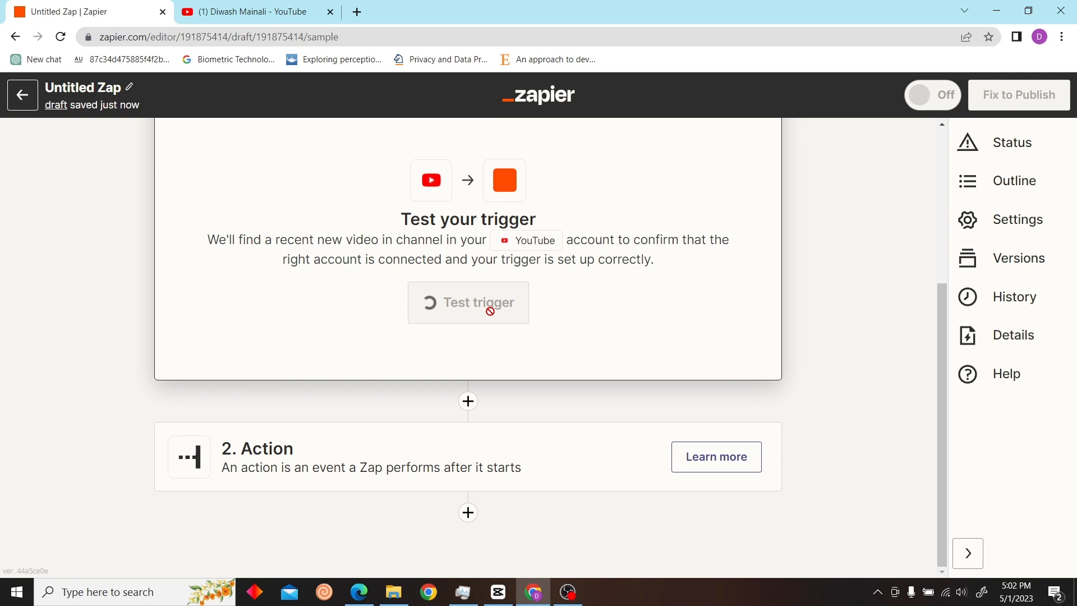
pyautogui.click(468, 302)
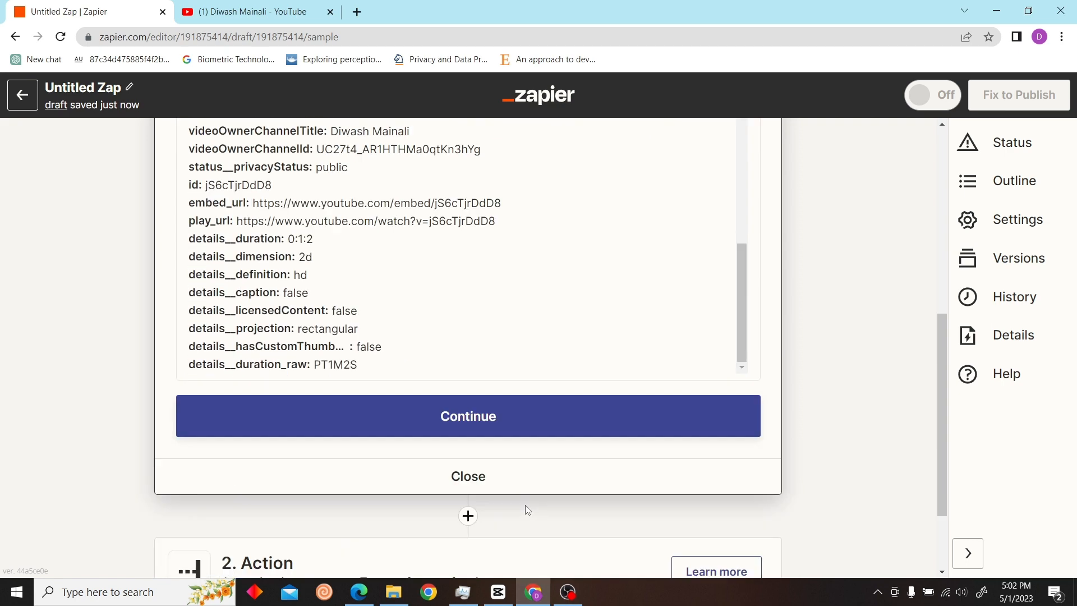
pyautogui.click(468, 415)
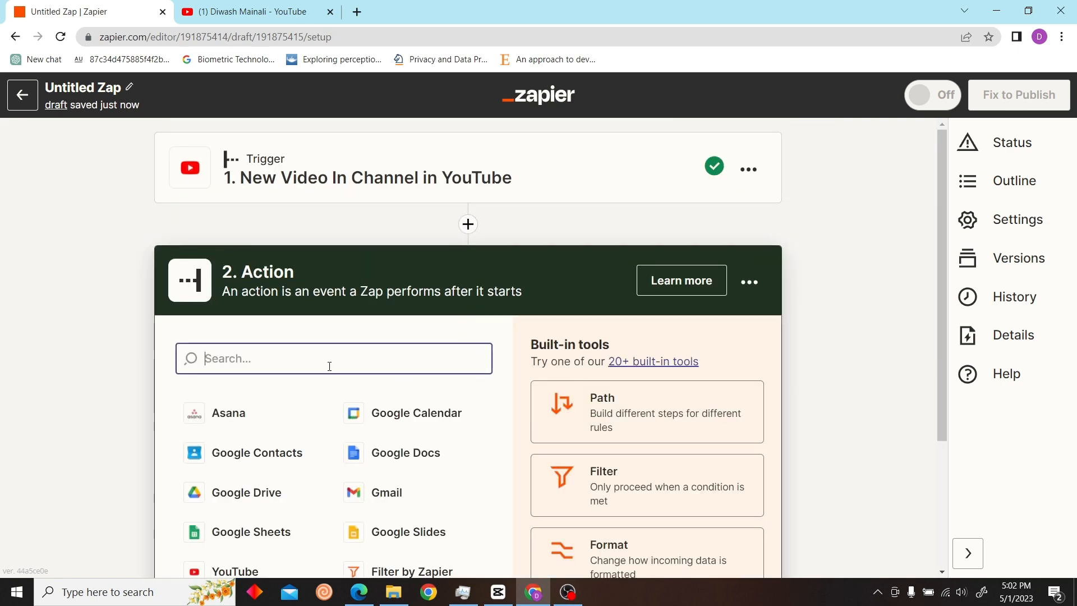
# - Set the action to Discord's Send Channel Message event
pyautogui.write('discor')
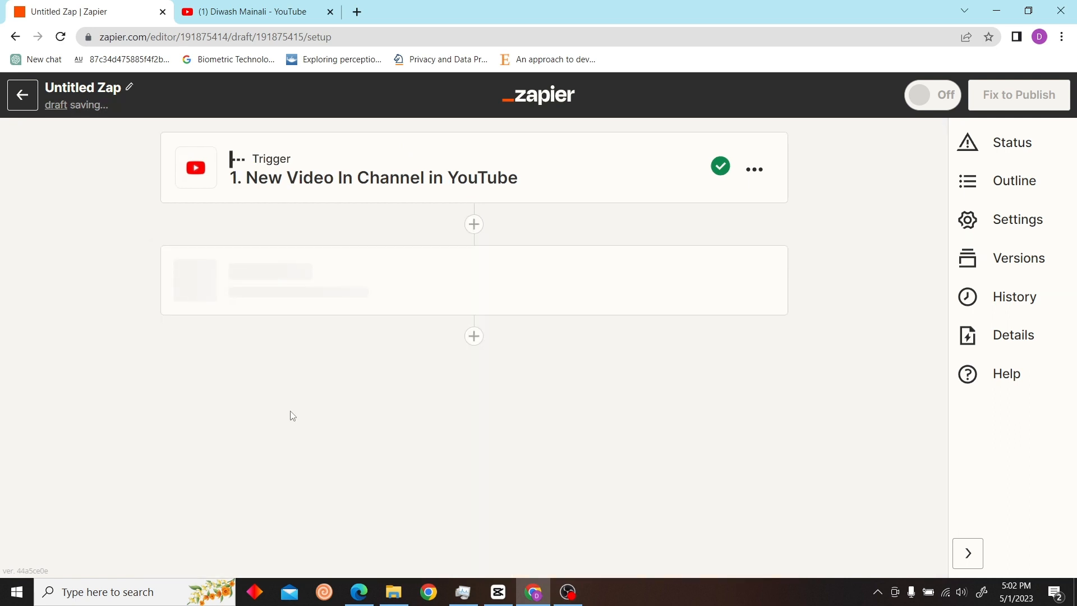
pyautogui.click(467, 278)
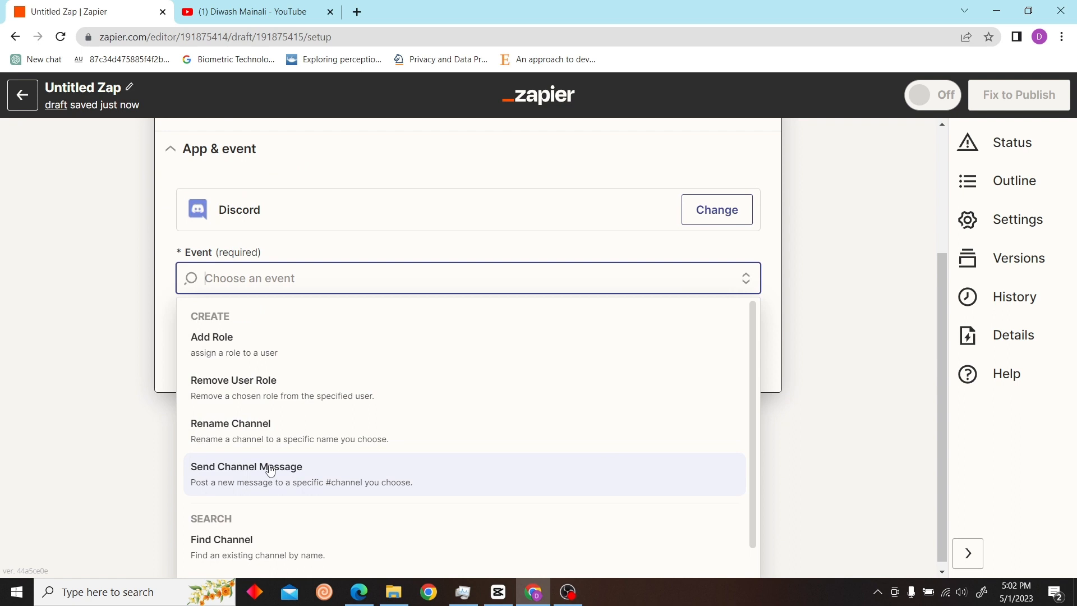
pyautogui.click(246, 466)
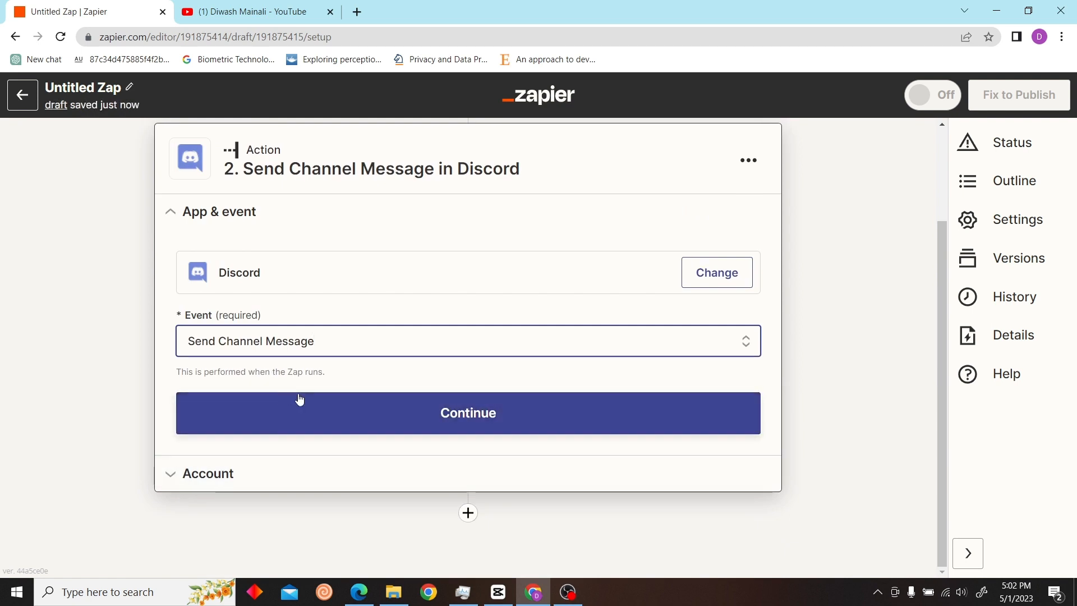
pyautogui.click(467, 413)
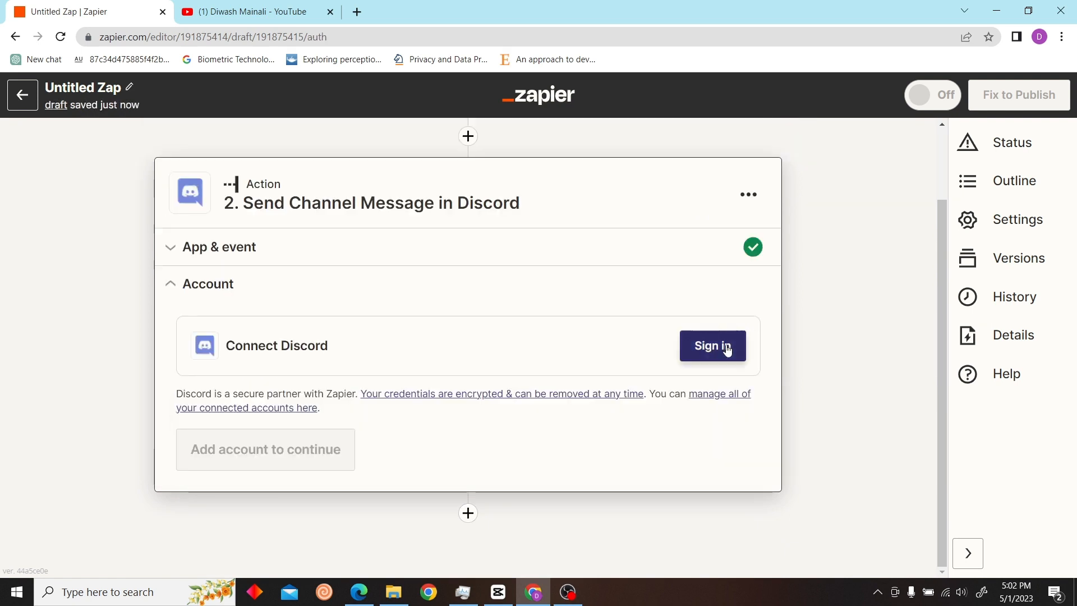
# - Authorize Zapier's bot for the DM Trinity Gang server and pass the hCaptcha check
pyautogui.click(713, 346)
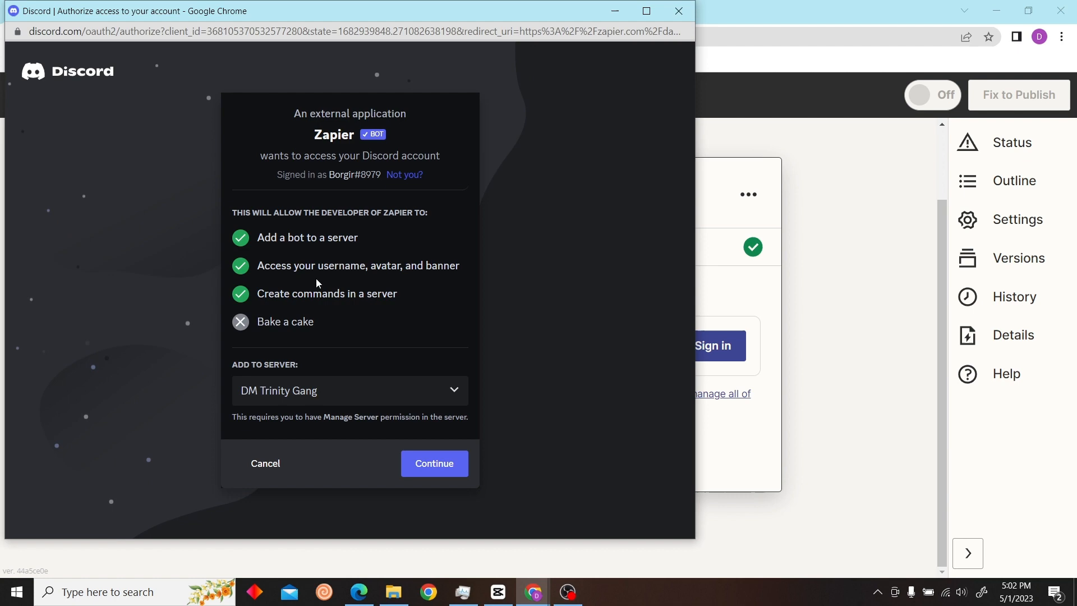
pyautogui.click(434, 463)
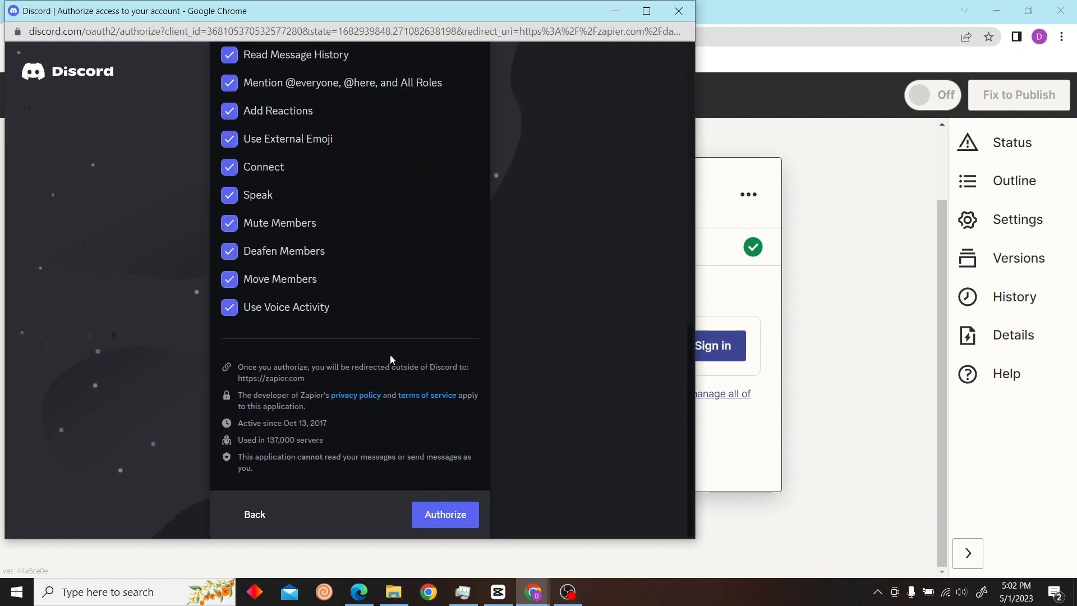
pyautogui.click(444, 514)
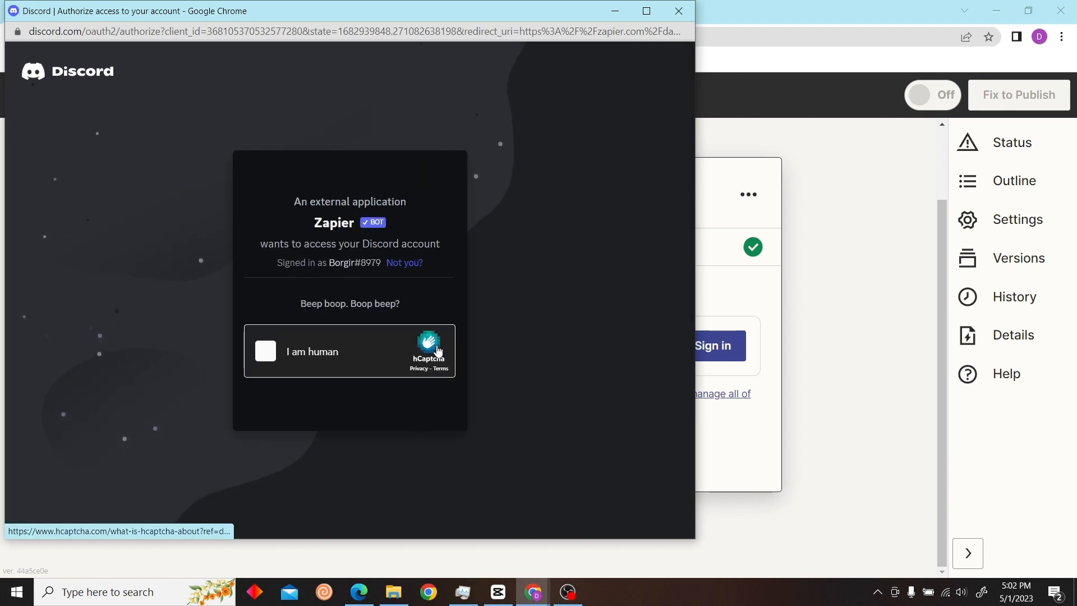
pyautogui.click(266, 351)
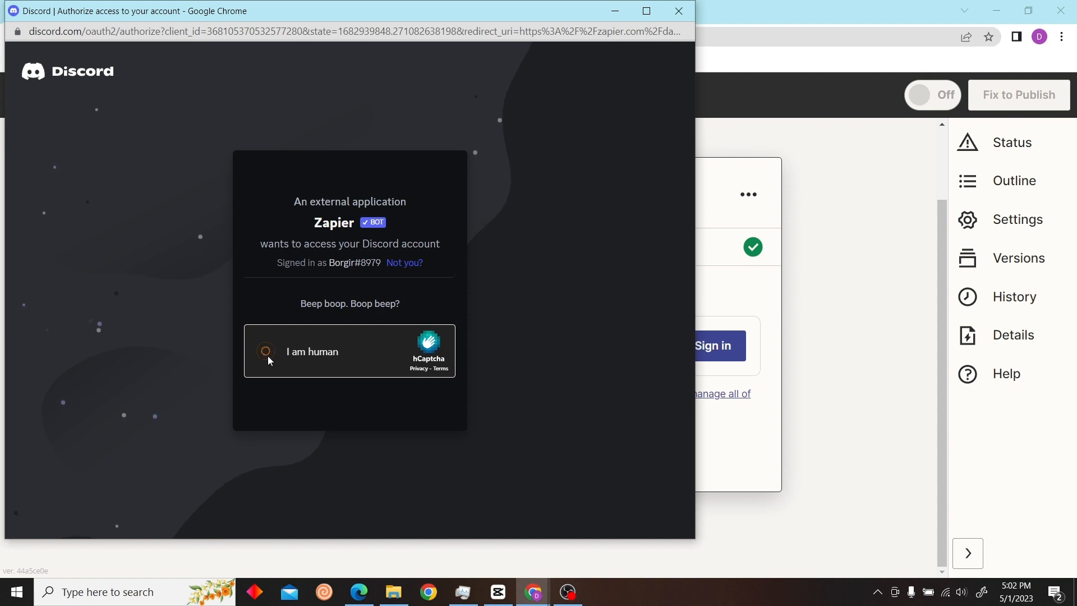
pyautogui.click(266, 352)
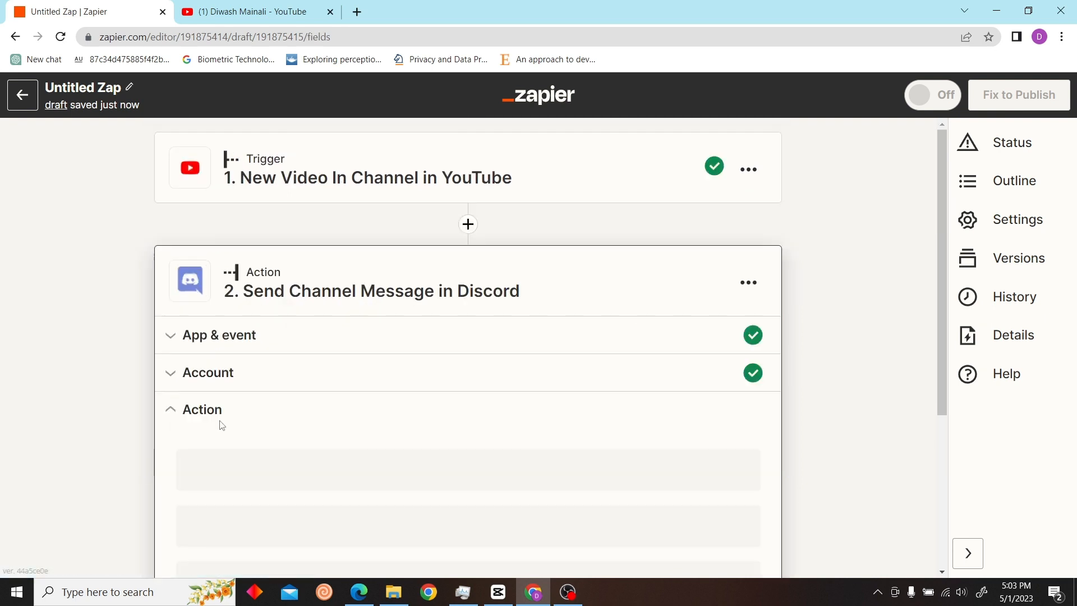
# - Enter message text 'New video uploaded!' and set Text to Speech to False
pyautogui.click(468, 237)
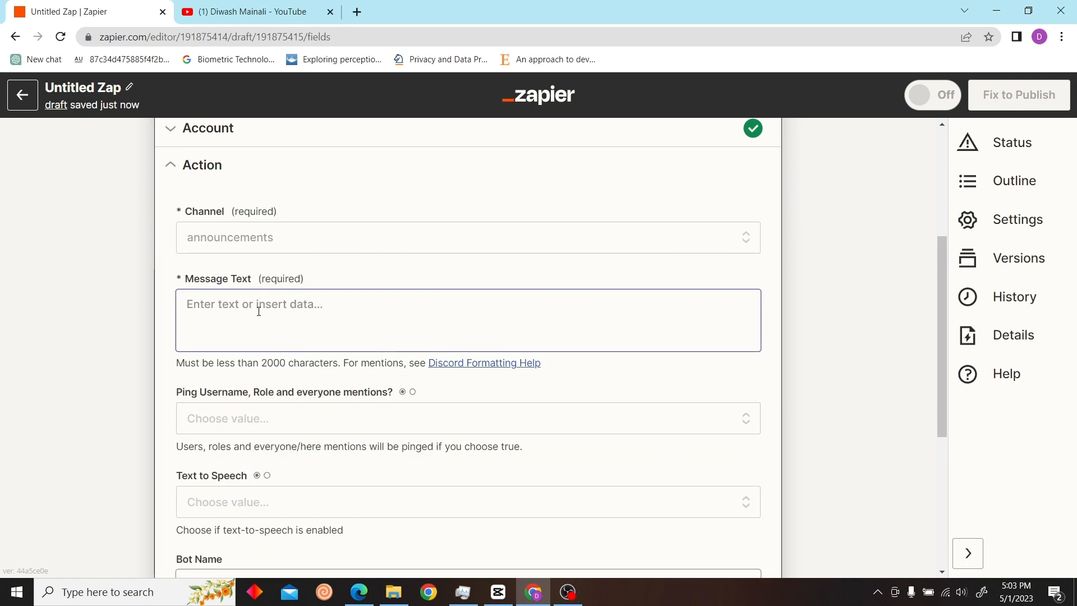
pyautogui.write('New video uploaded!')
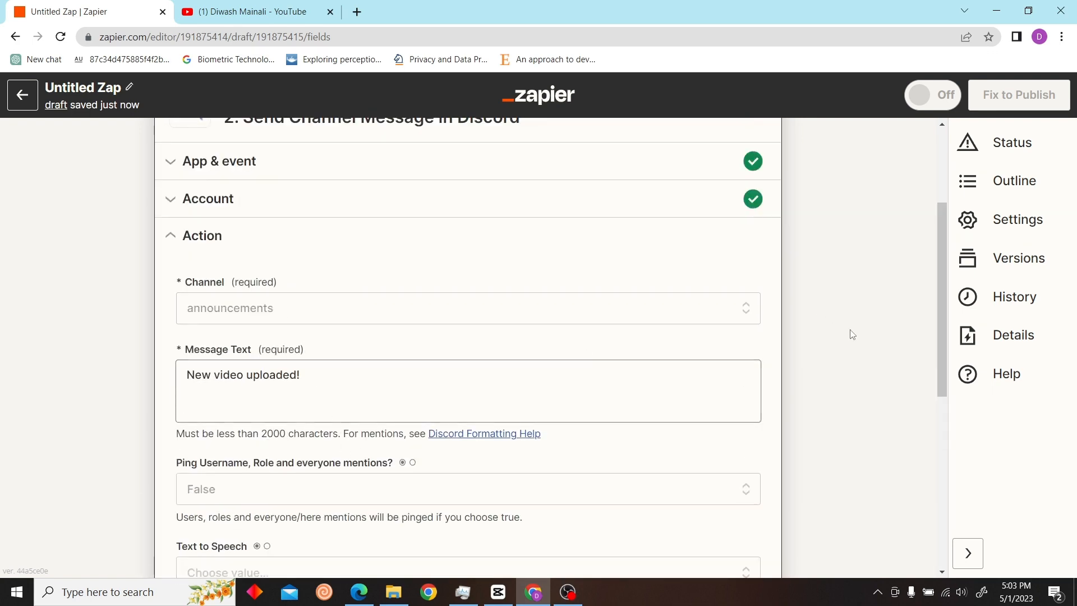
pyautogui.scroll(-3)
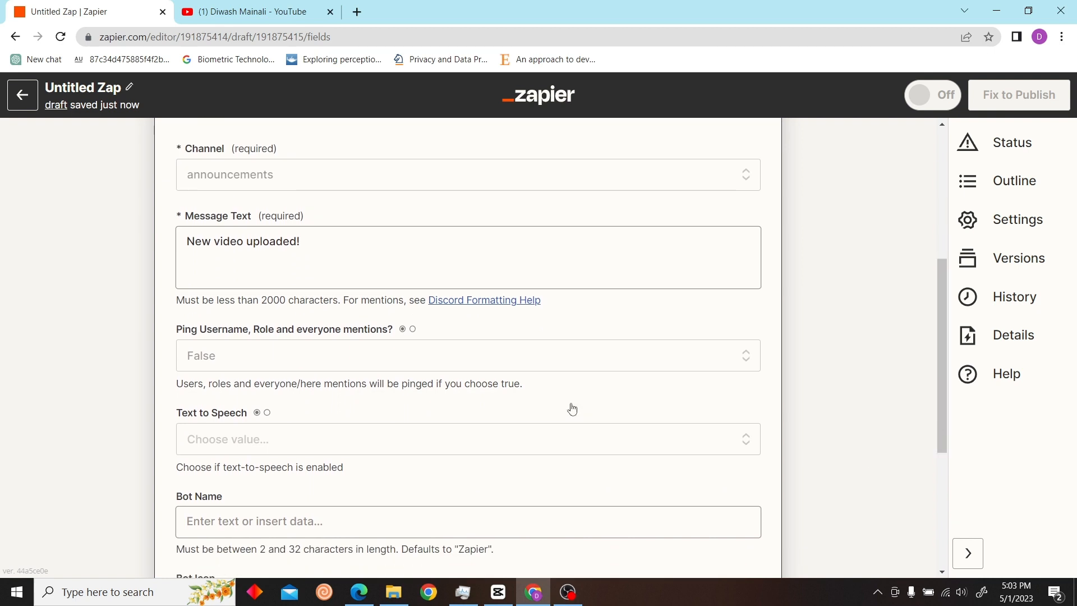
pyautogui.moveTo(409, 362)
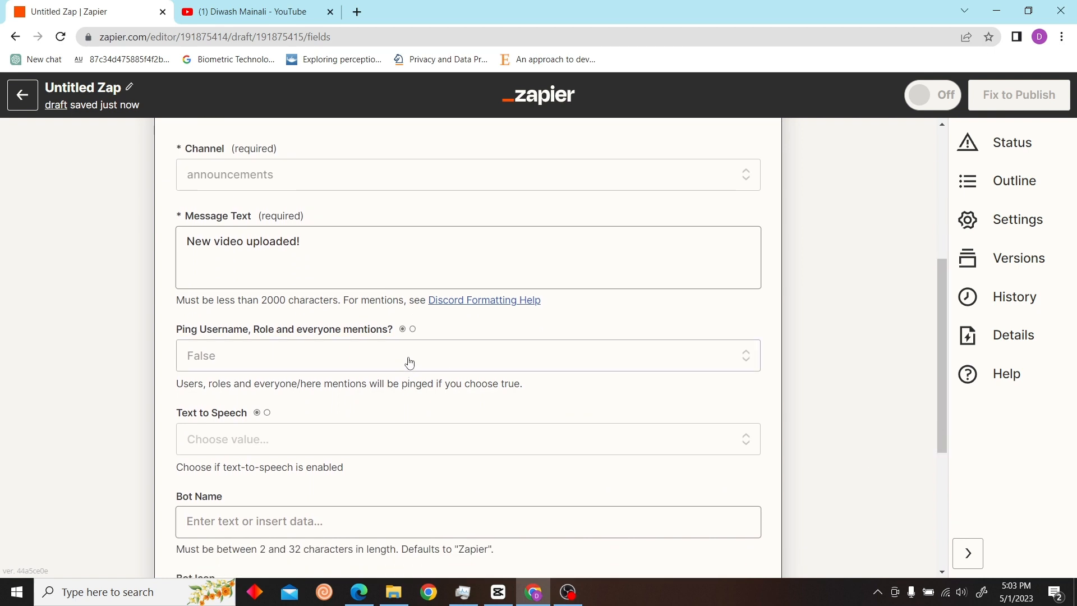
pyautogui.click(467, 439)
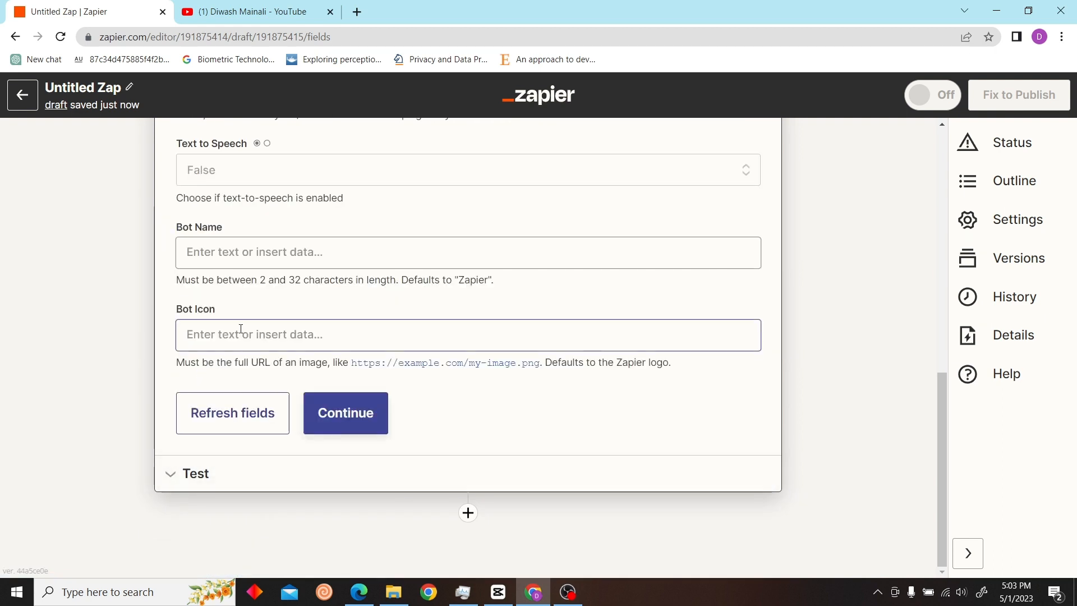
# - Name the bot 'VideoBot', give it a robot image icon, and continue
pyautogui.click(467, 252)
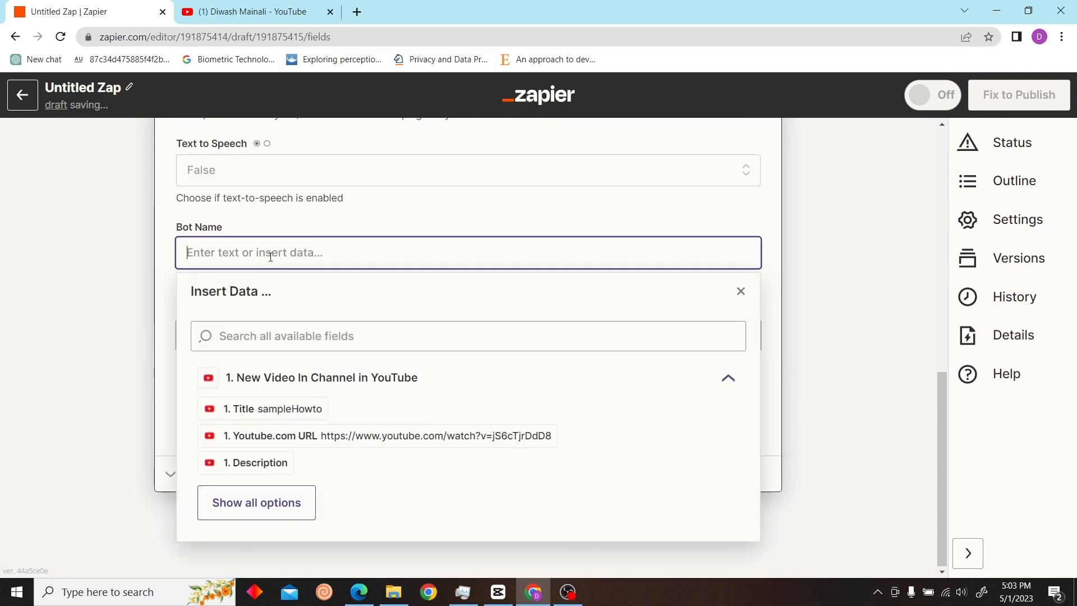
pyautogui.write('VideoB')
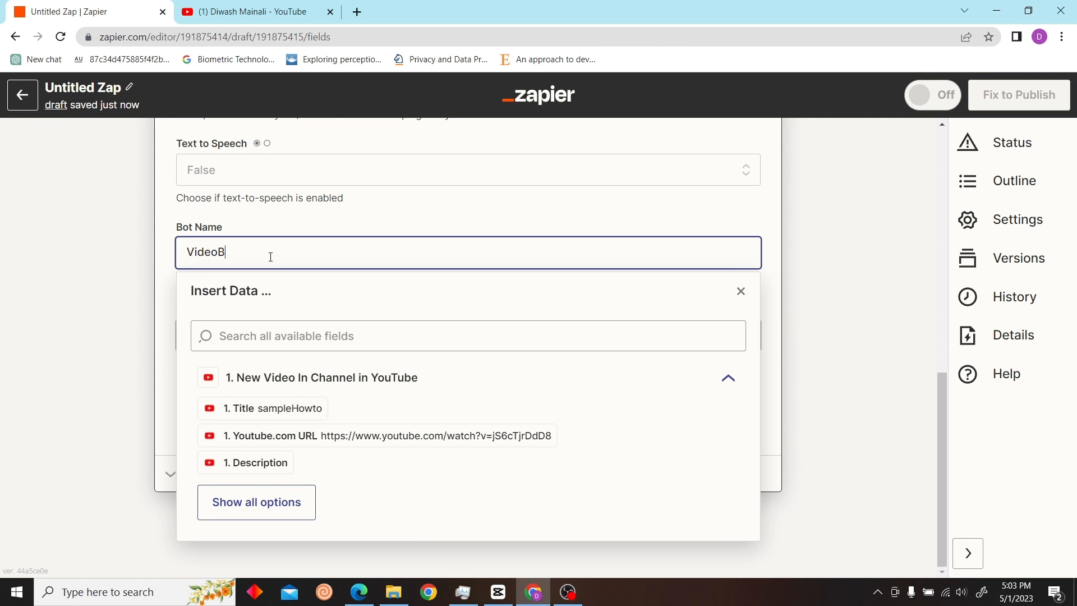
pyautogui.write('ot')
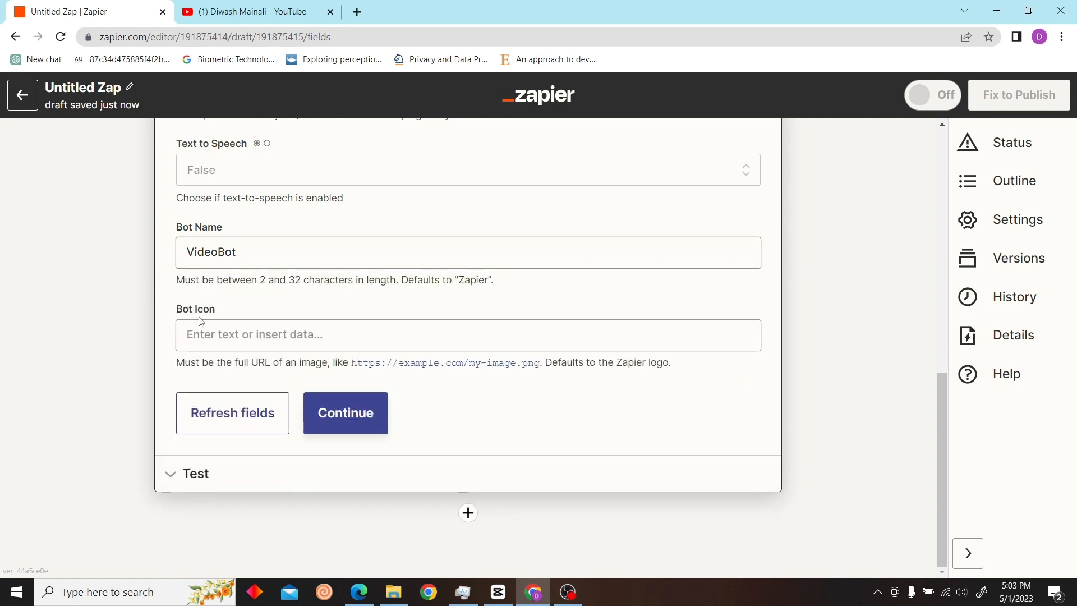
pyautogui.click(467, 335)
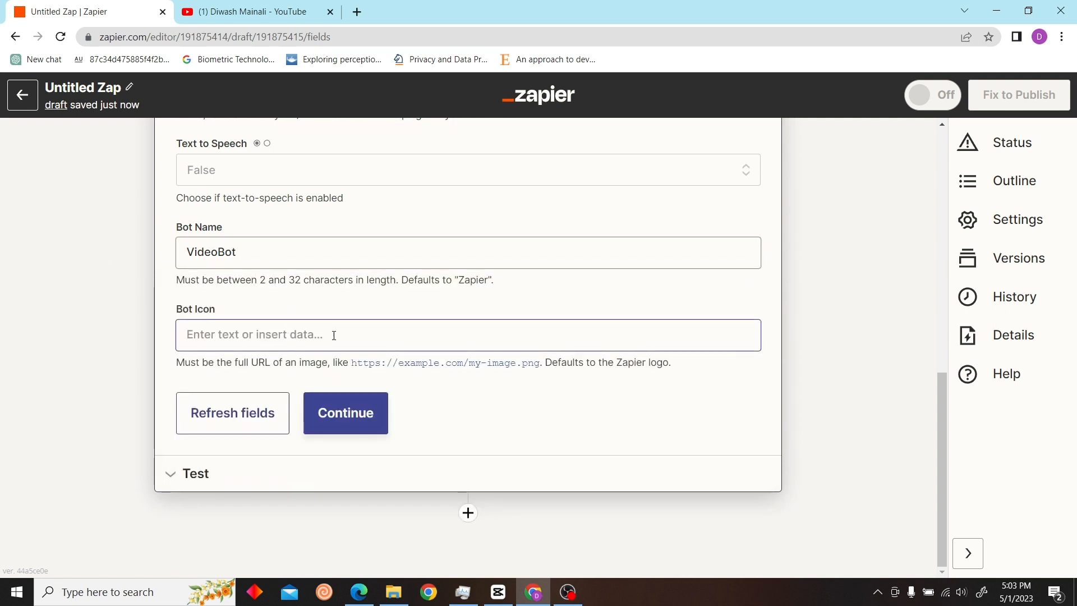
pyautogui.click(345, 413)
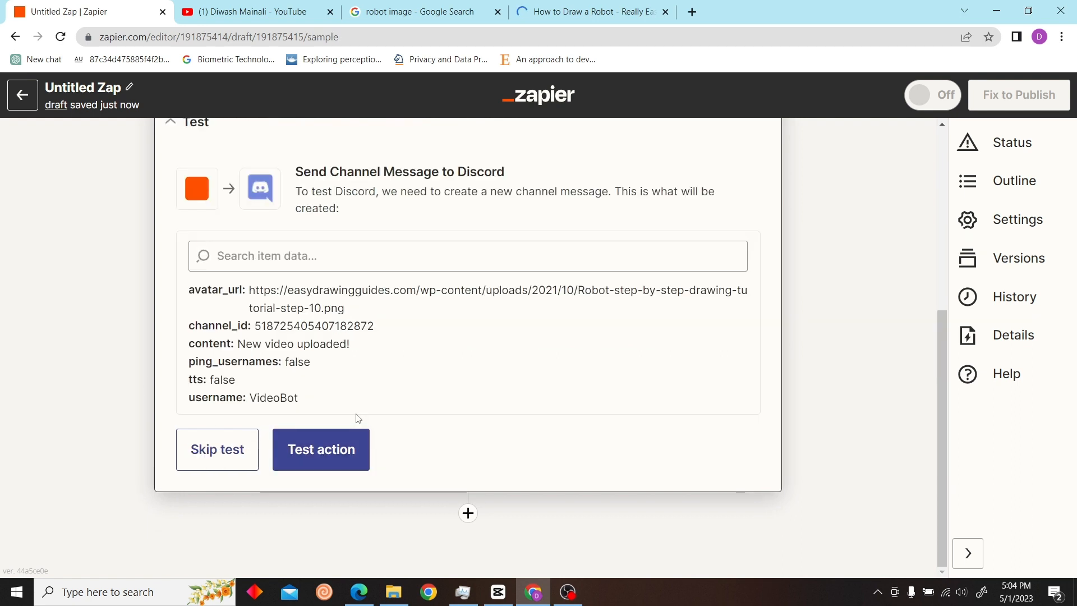
# - Run Test action to send the VideoBot message to the Discord channel
pyautogui.click(467, 256)
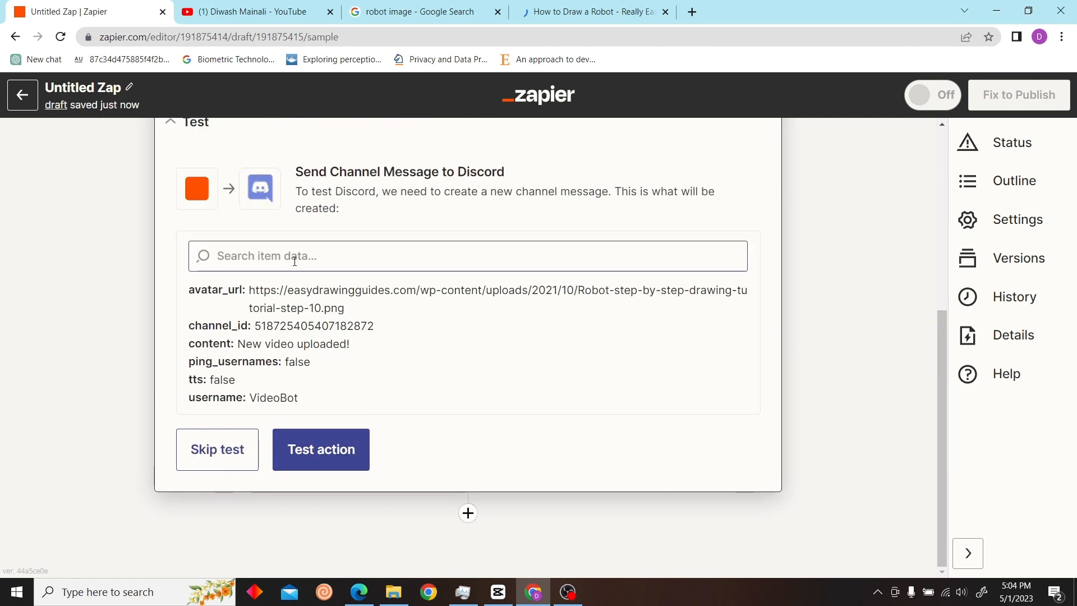
pyautogui.click(321, 450)
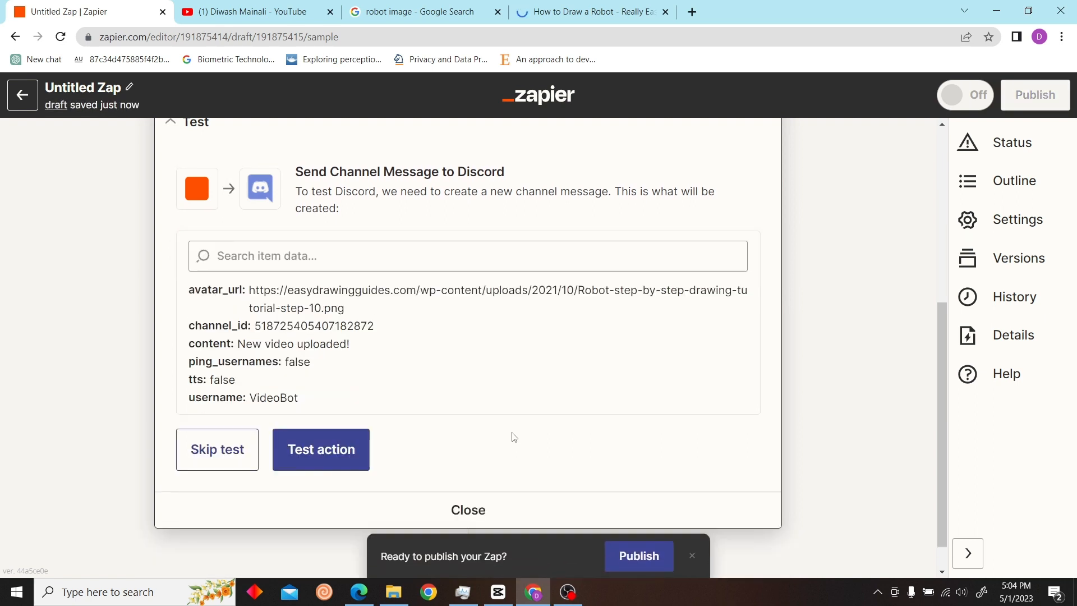
pyautogui.click(320, 449)
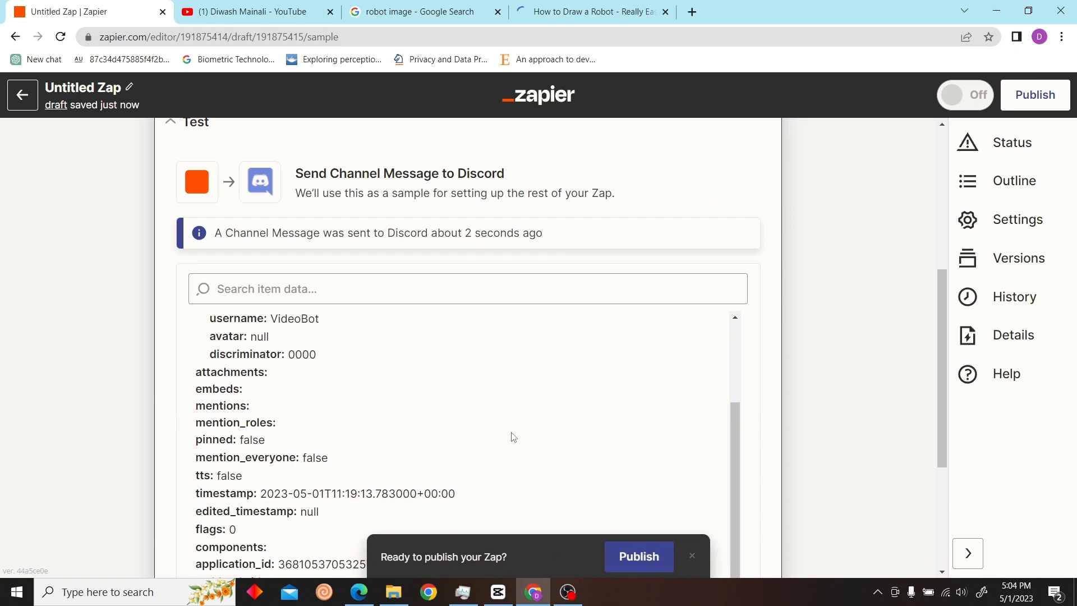